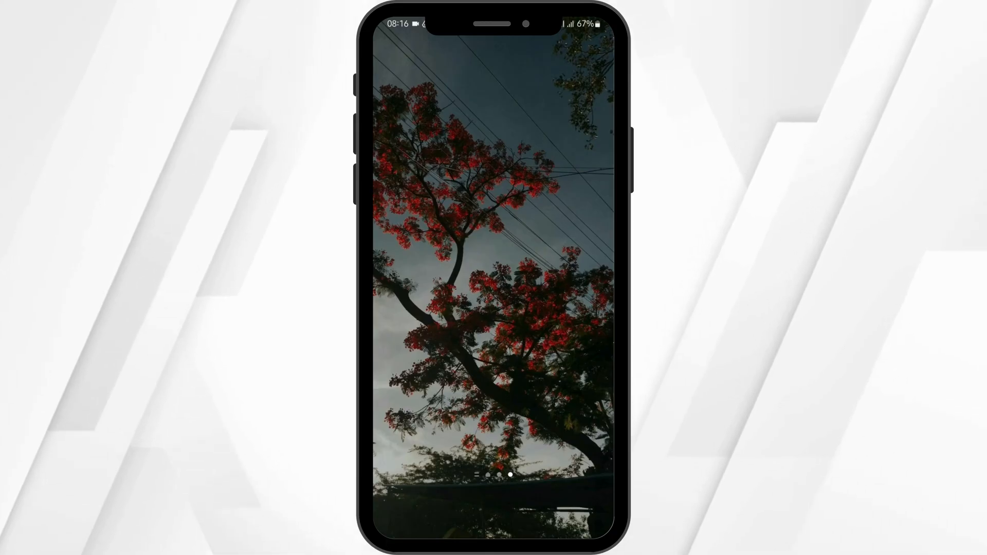
Reach the Settings gear from the home screen and launch Settings.
{"action": "scroll", "scroll_direction": "up", "scroll_amount": 3}
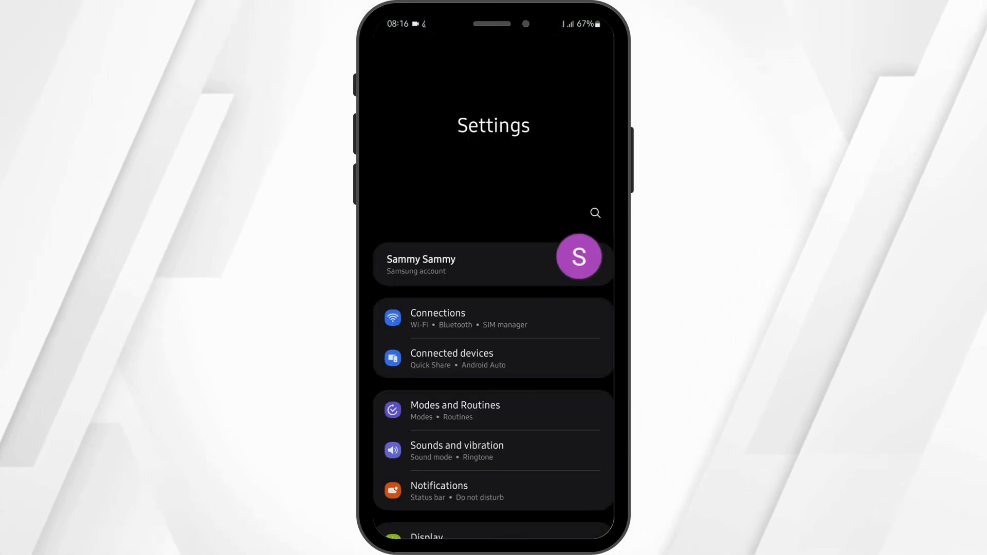
Go to Apps and bring up AppCloud's App info page.
{"action": "scroll", "scroll_direction": "down", "scroll_amount": 3}
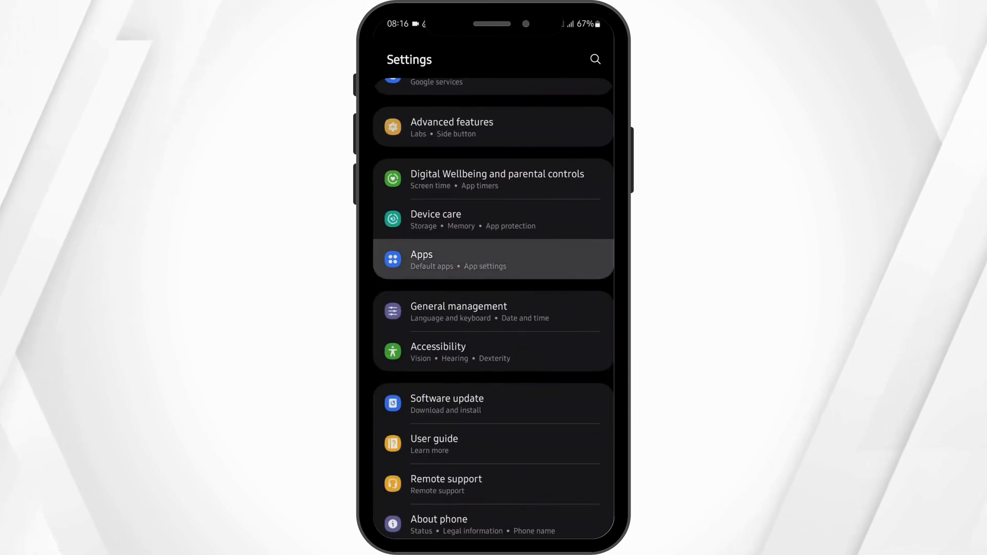
{"action": "left_click", "coordinate": [493, 260]}
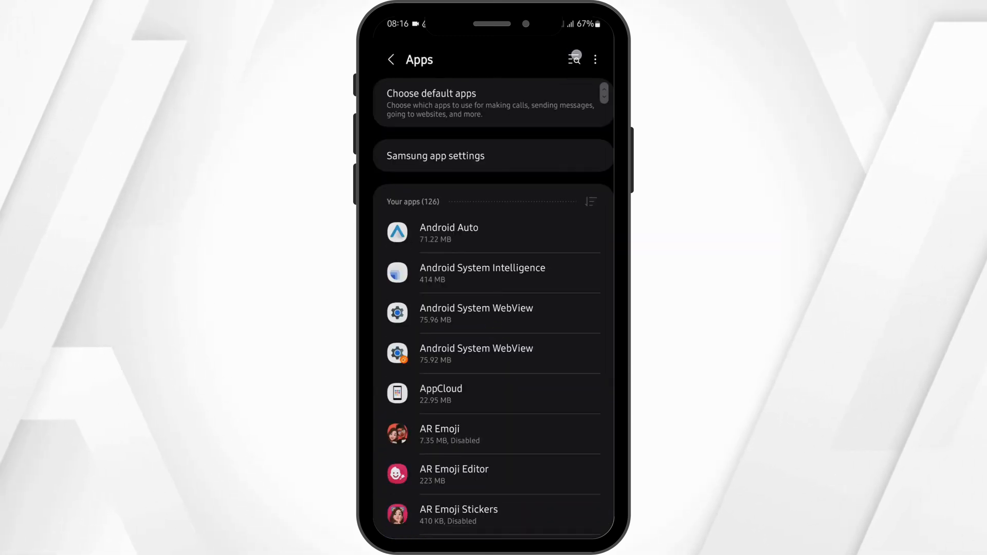
{"action": "left_click", "coordinate": [572, 60]}
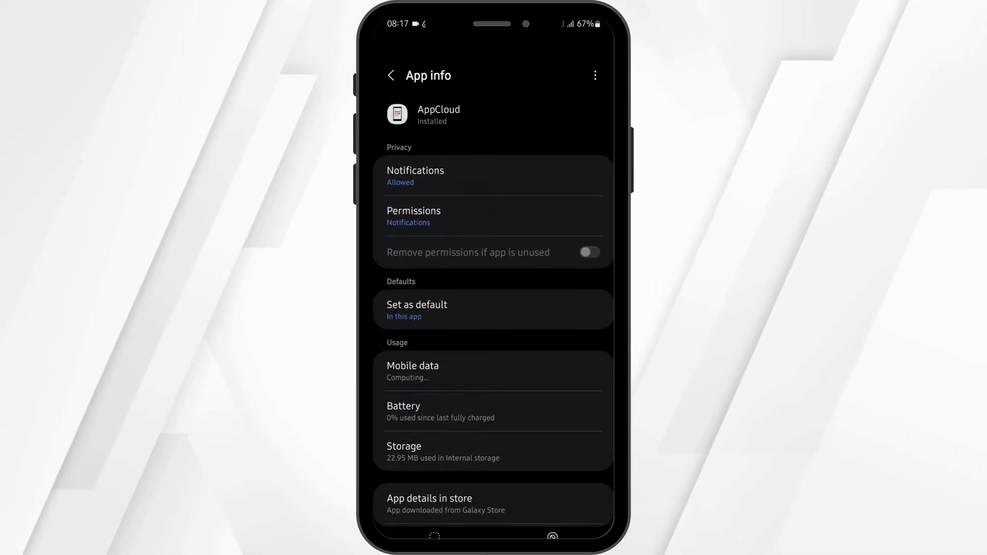
In AppCloud's Storage, clear all app data, confirm Delete, and return to App info.
{"action": "scroll", "scroll_direction": "down", "scroll_amount": 3}
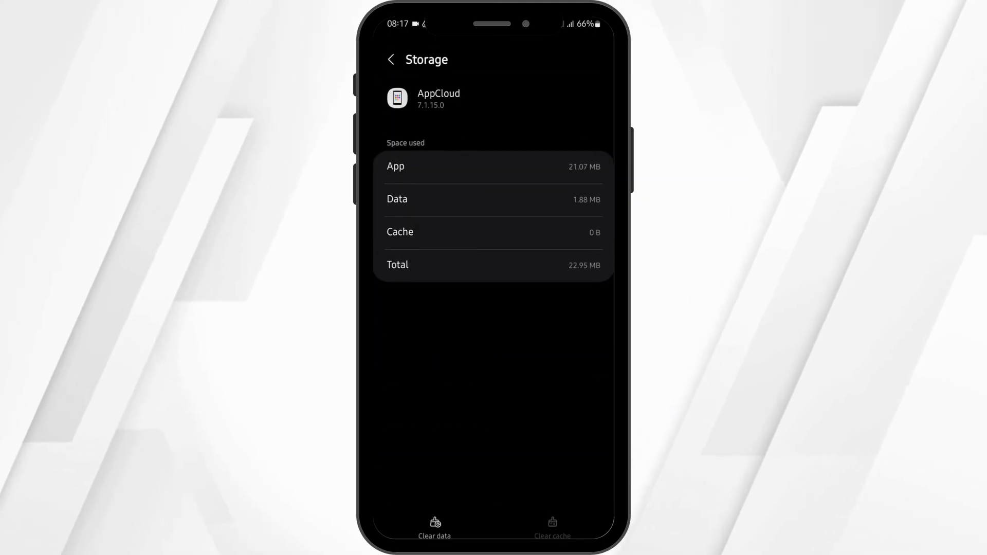
{"action": "left_click", "coordinate": [434, 528]}
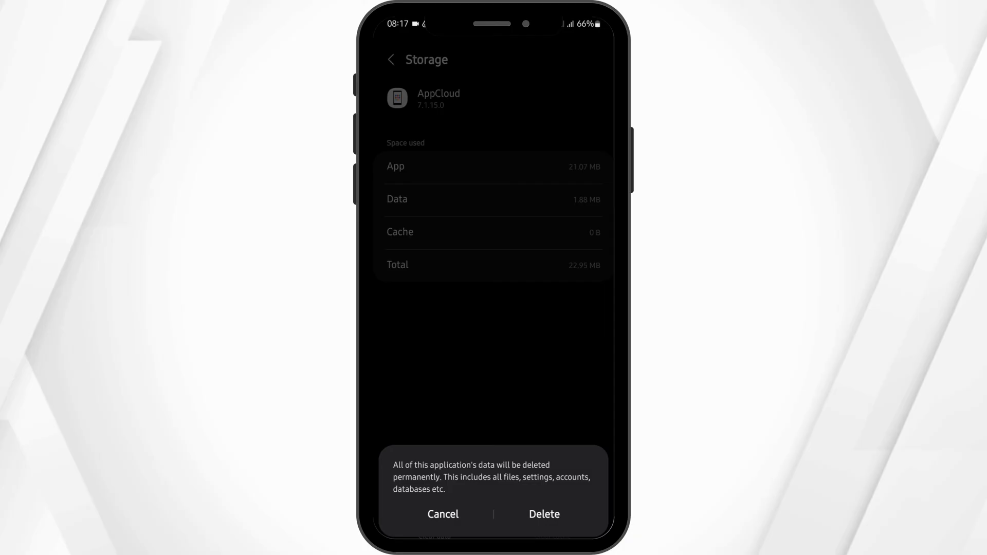
{"action": "left_click", "coordinate": [443, 514]}
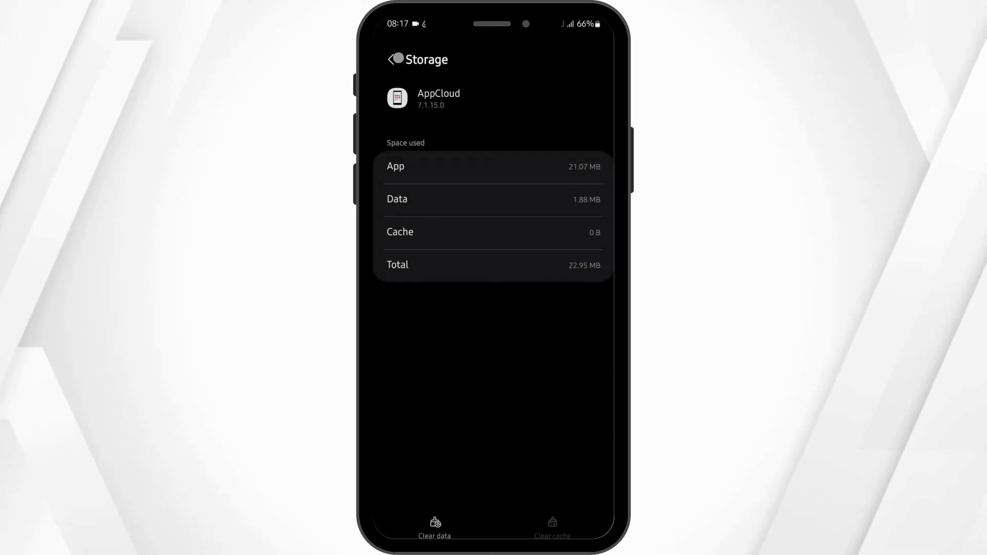
{"action": "left_click", "coordinate": [391, 60]}
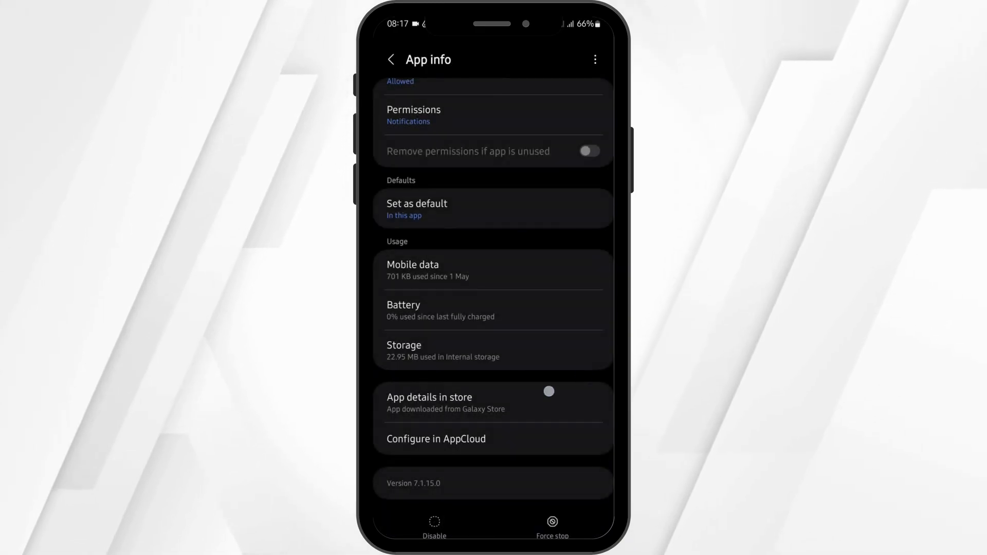
Go back from AppCloud's App info to the full Apps list.
{"action": "left_click", "coordinate": [391, 60]}
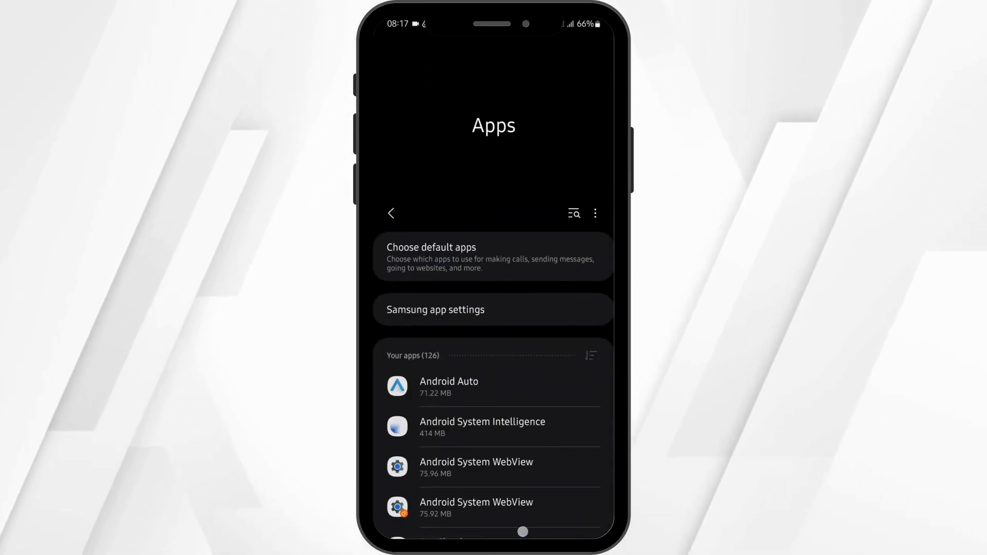